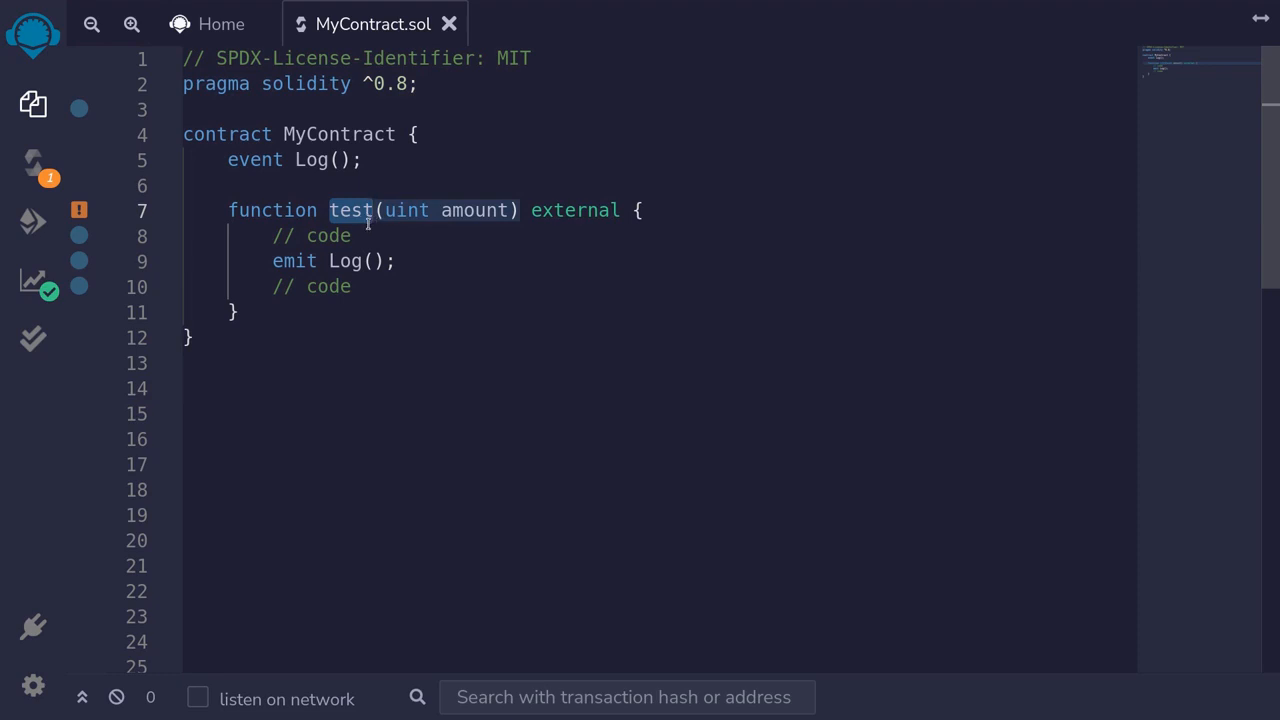
Emit Log(msg.sender, amount) and declare the event as Log(address sender, uint amount).
click(375, 261)
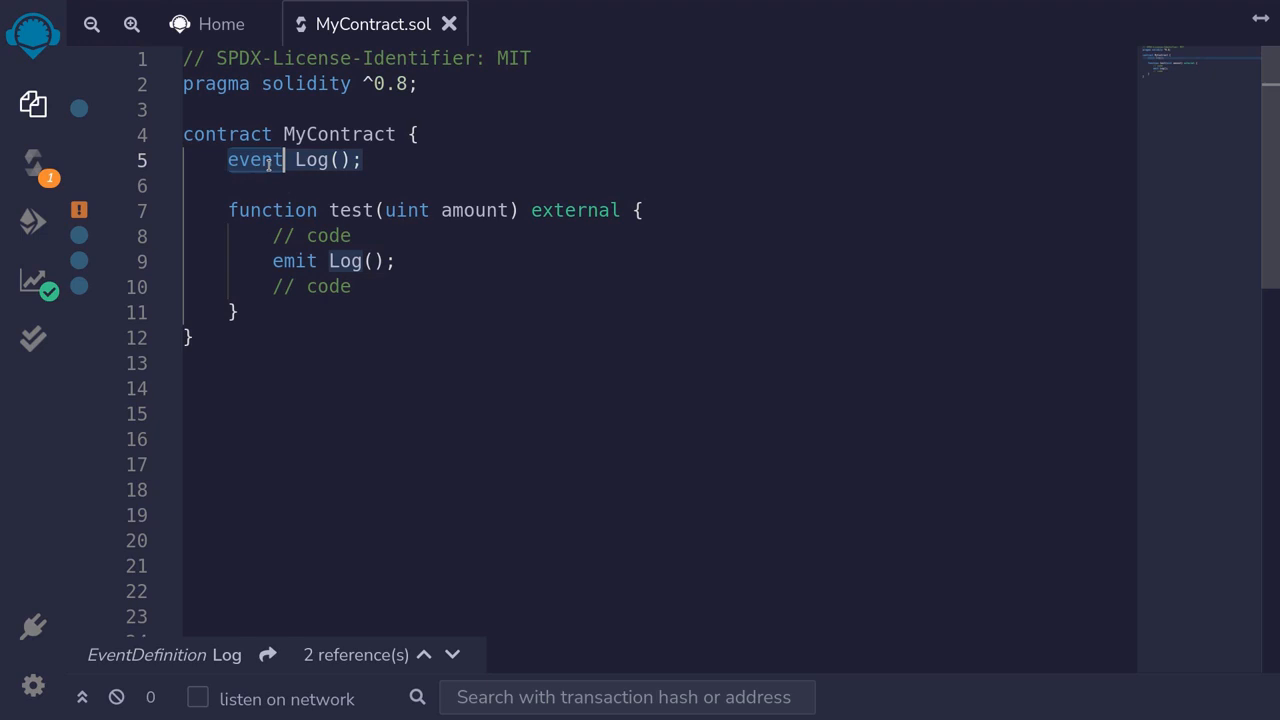
click(272, 261)
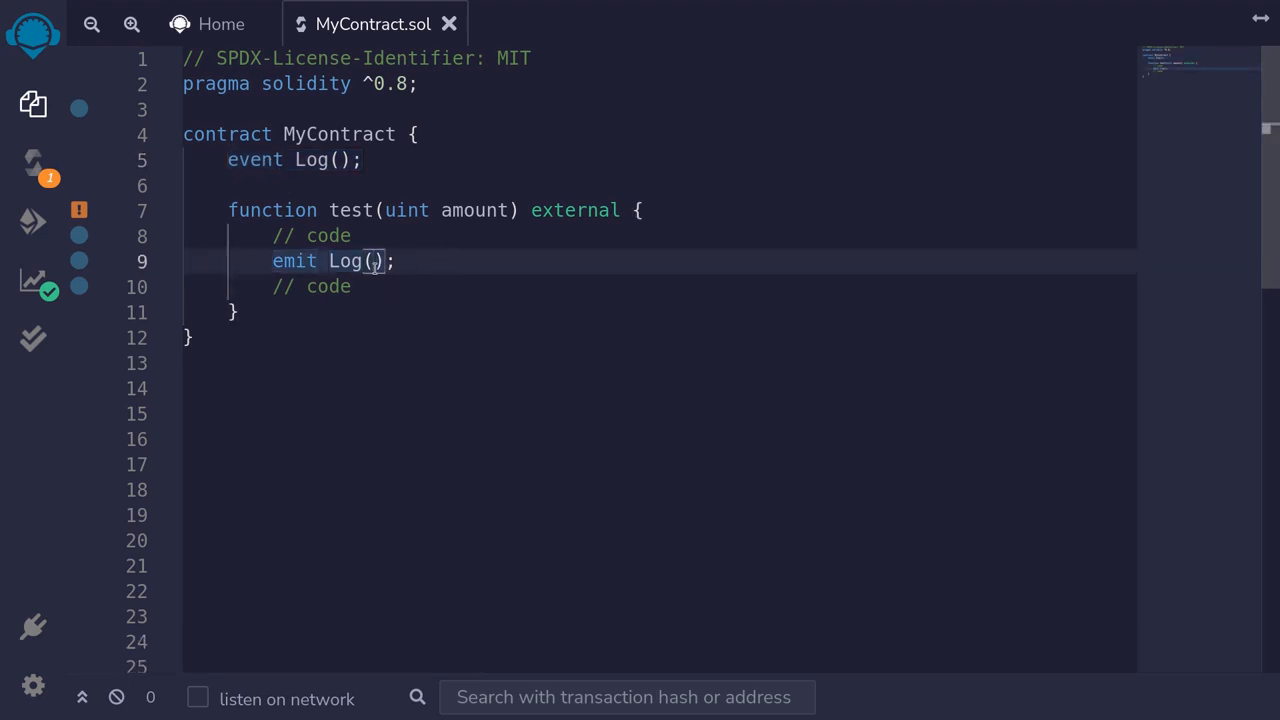
text(msg.sender,)
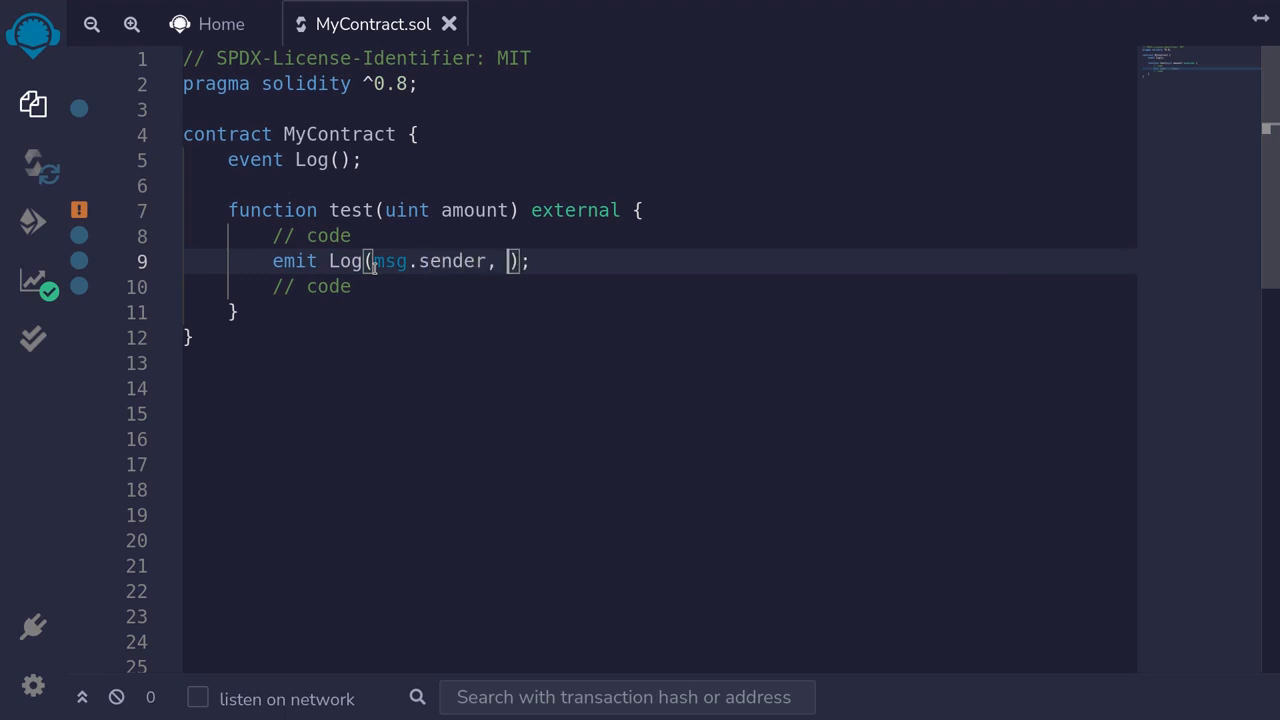
text(amount)
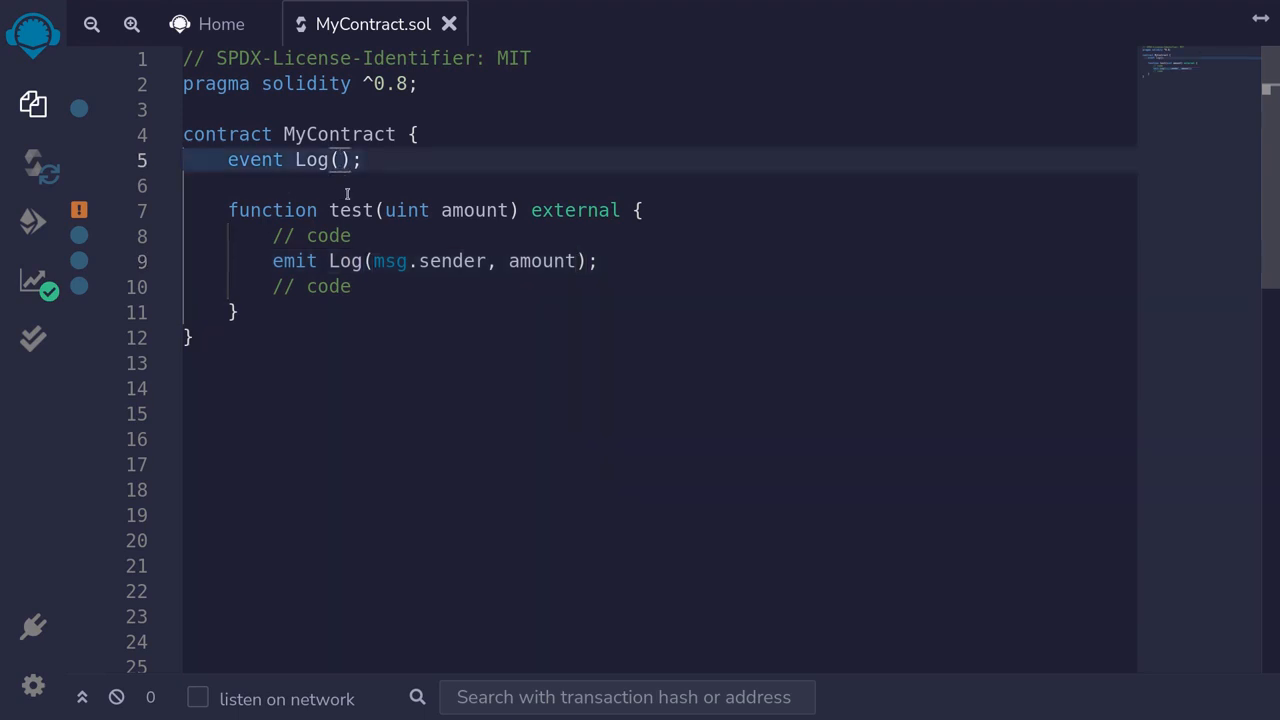
text(address sender,)
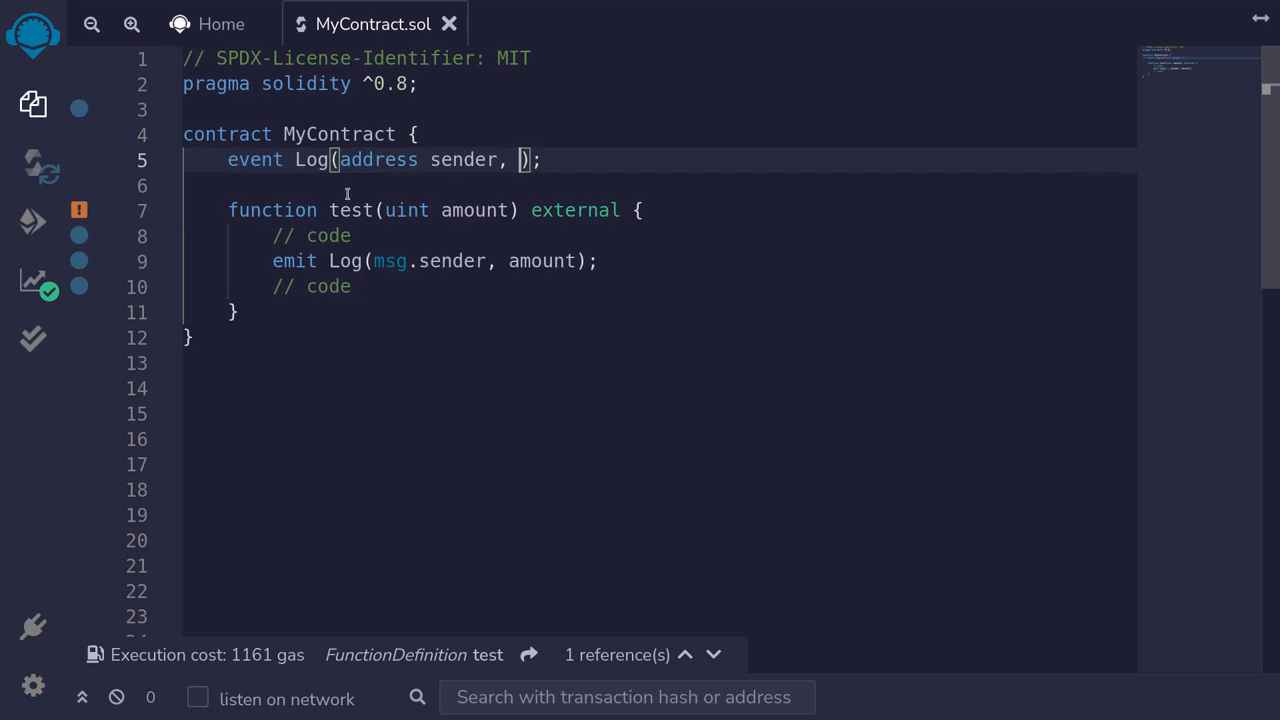
text(uint amount)
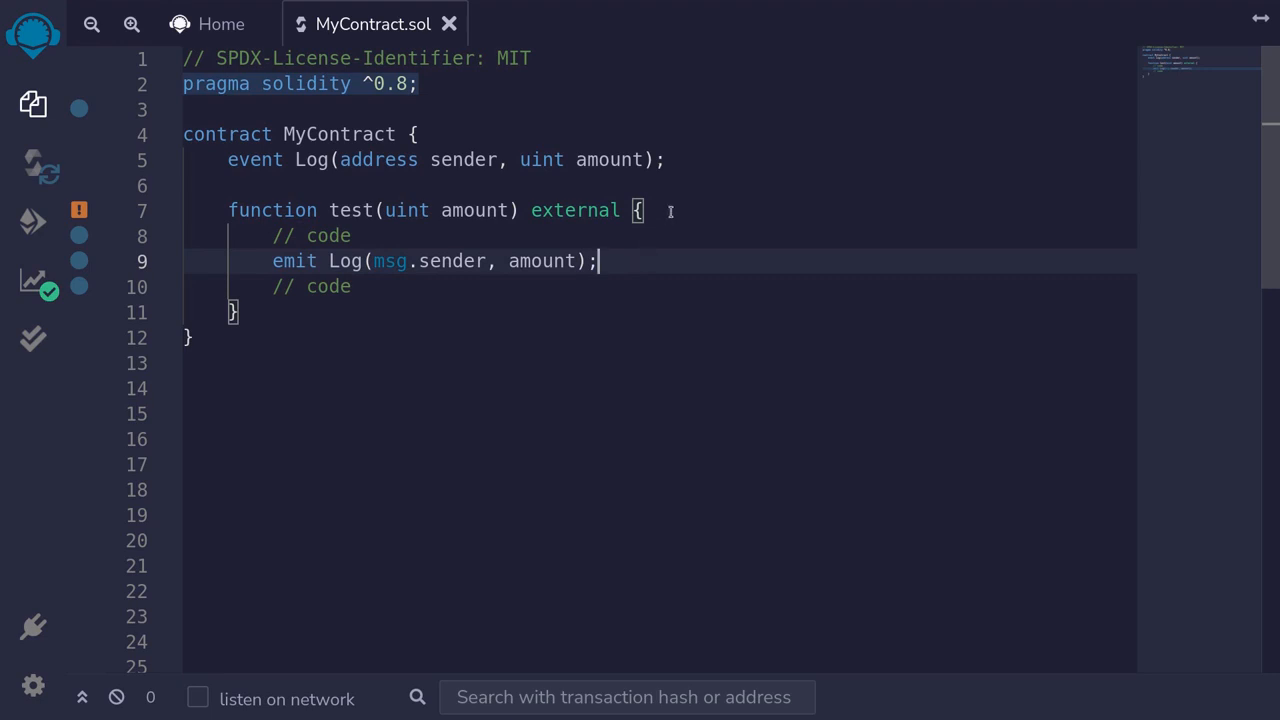
Declare uint x = 123 at the start of test() and add x as a Log argument.
key(Enter)
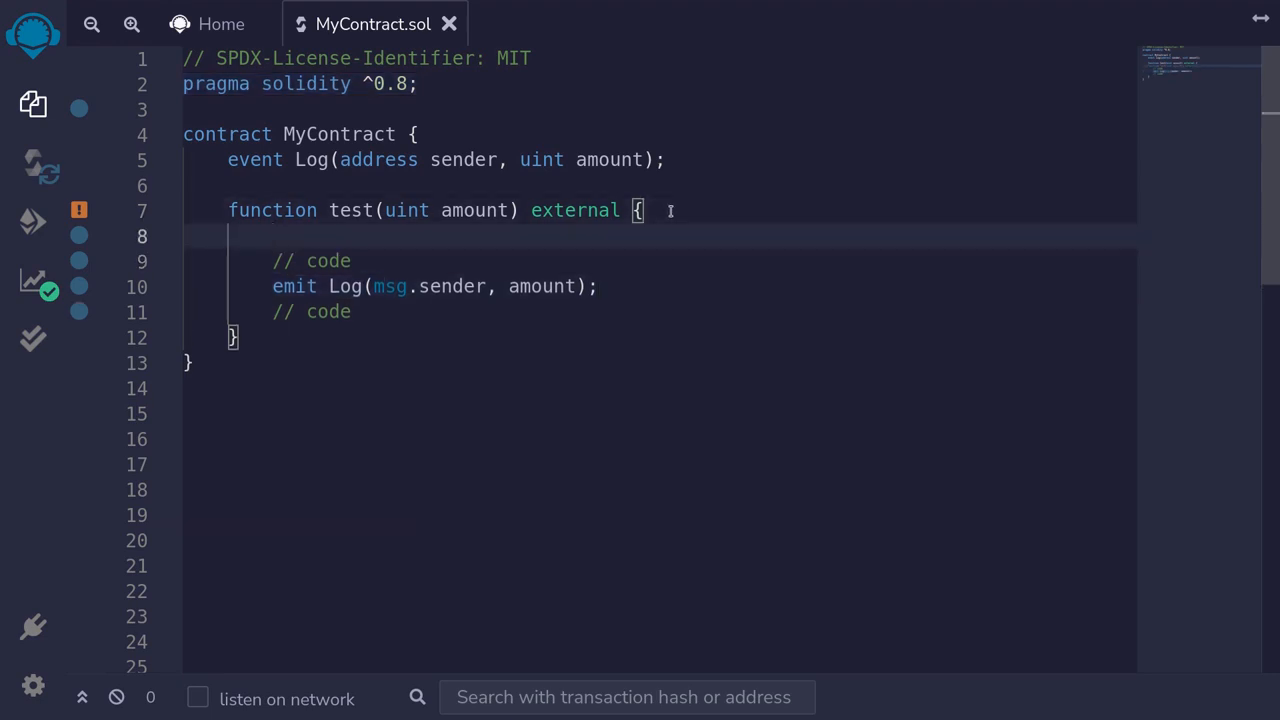
text(uint x =)
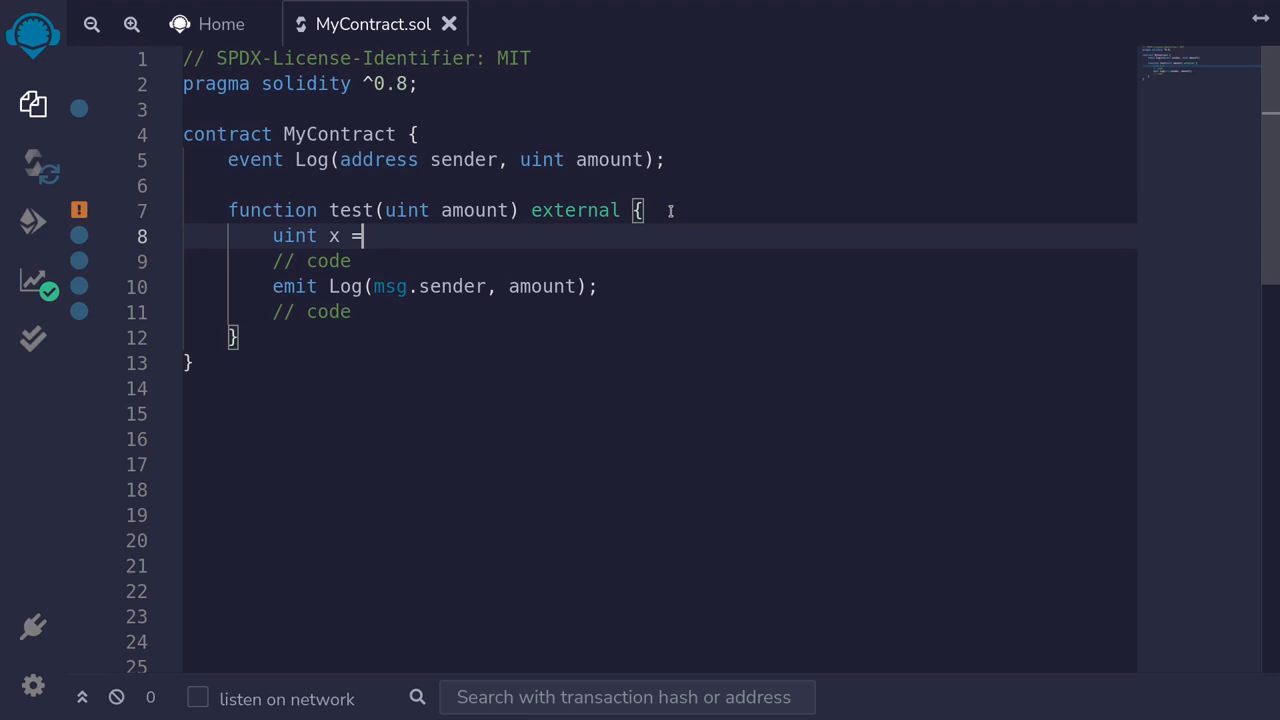
text(123;)
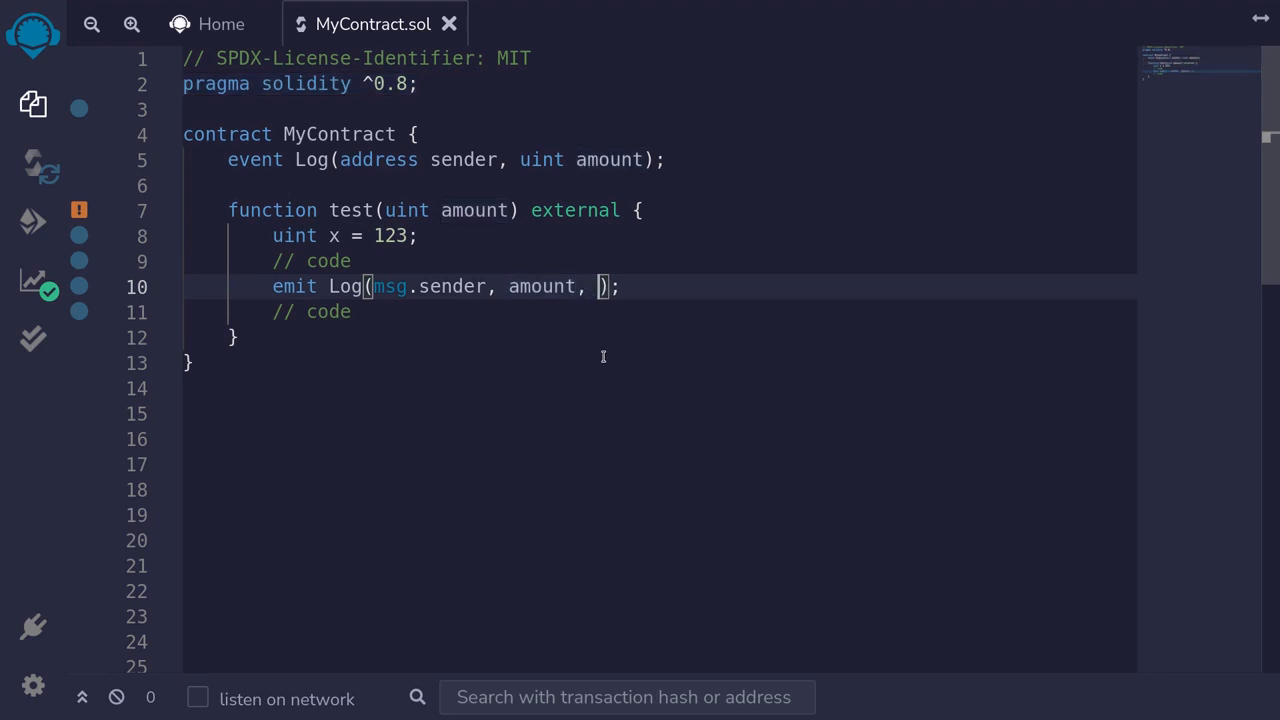
text(x)
click(660, 160)
text(, uint x)
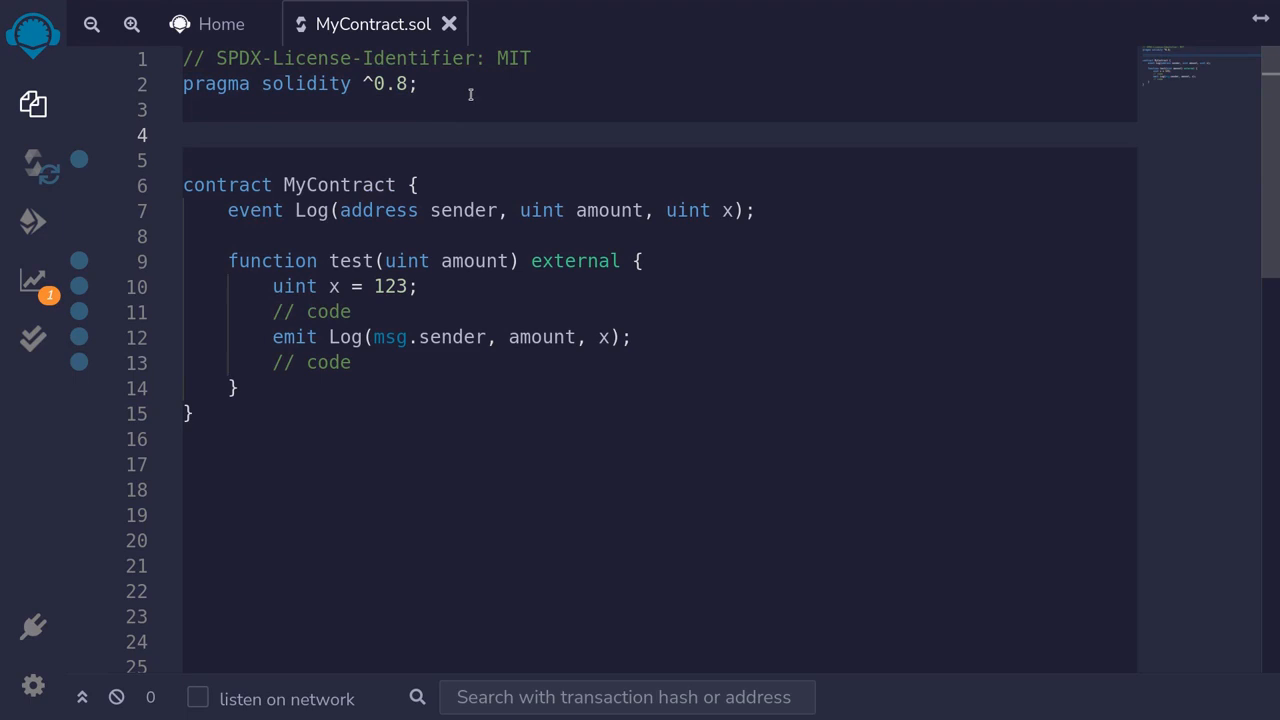
Type import "hardhat/console.sol"; on the line above the contract.
text(import "ha")
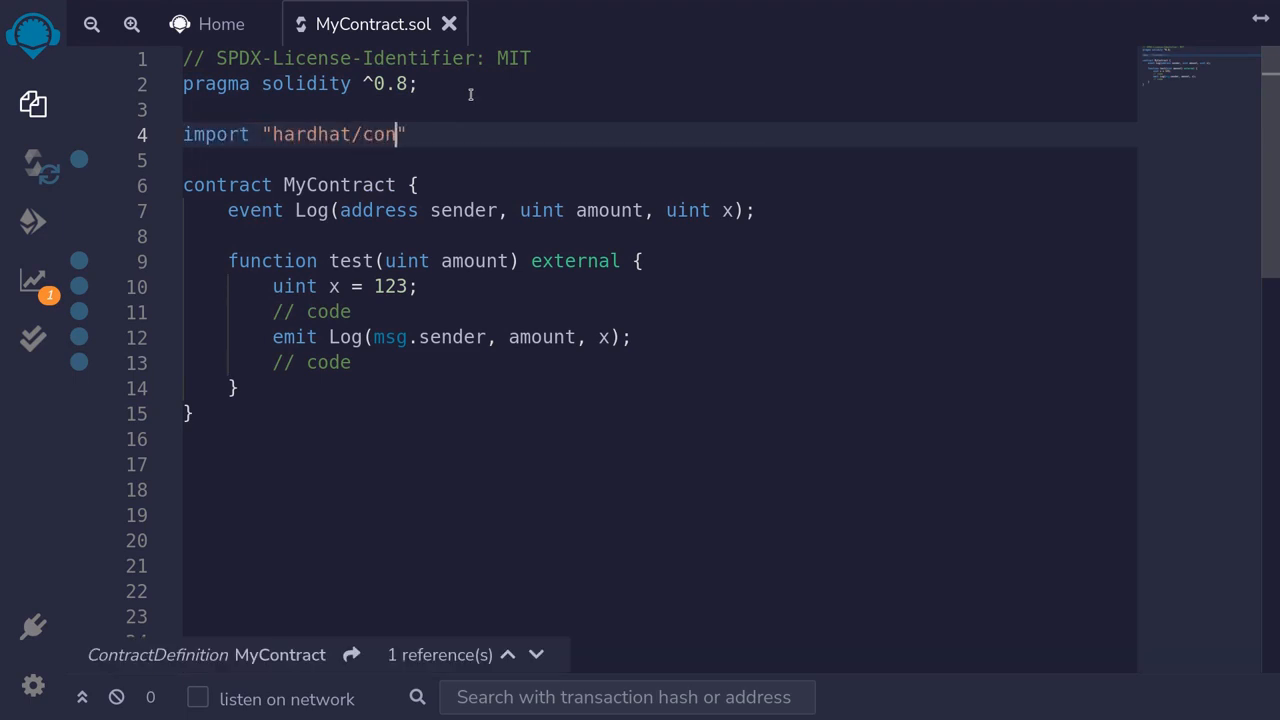
text(sole.sol")
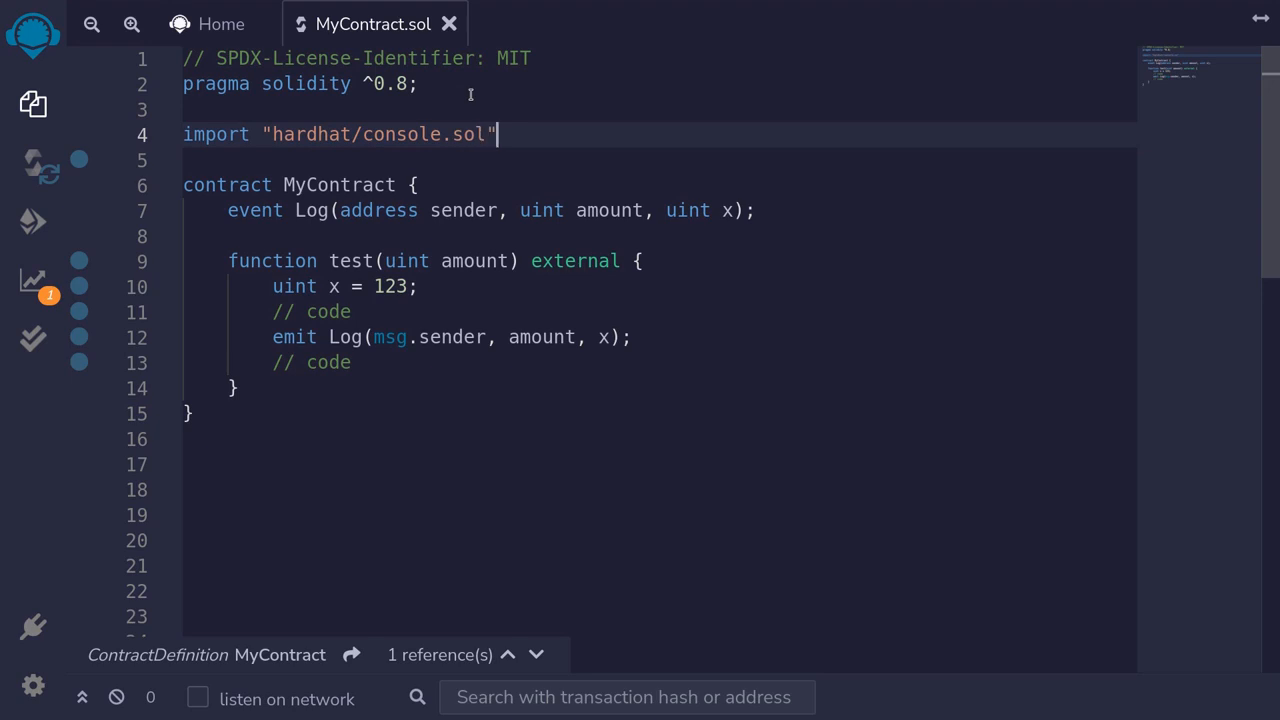
text(;)
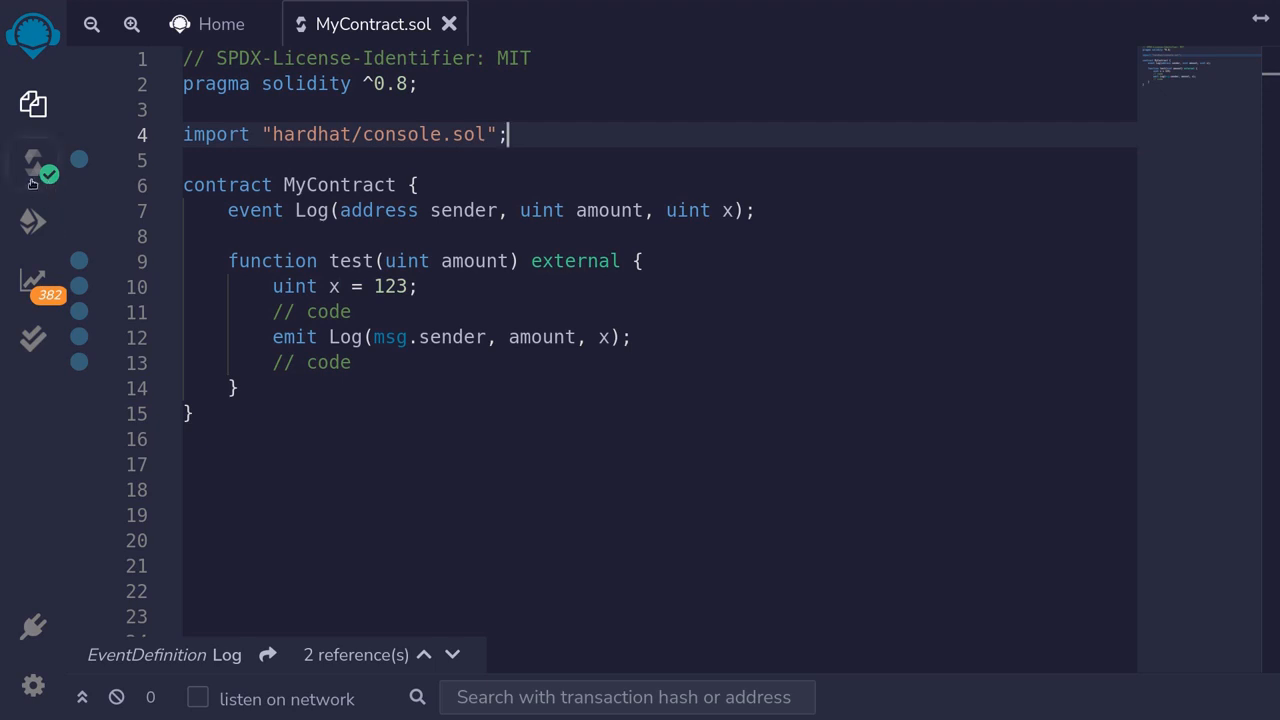
mouse_move(57, 196)
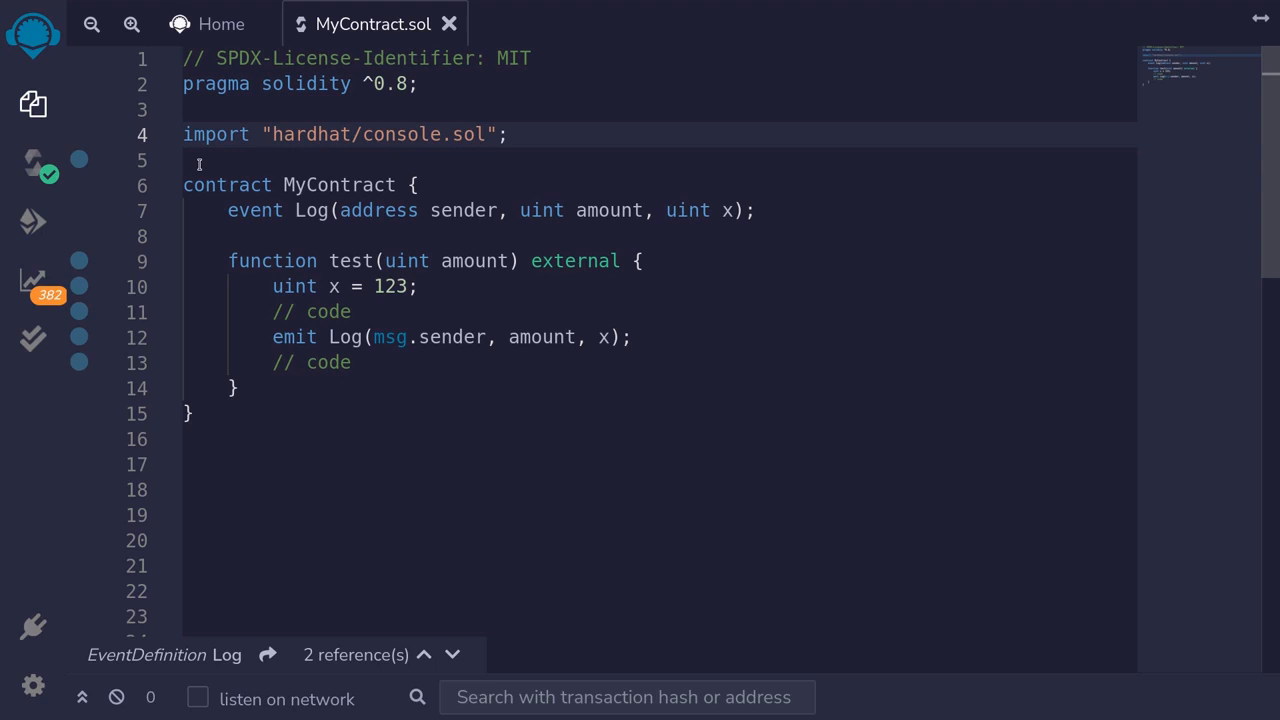
mouse_move(275, 150)
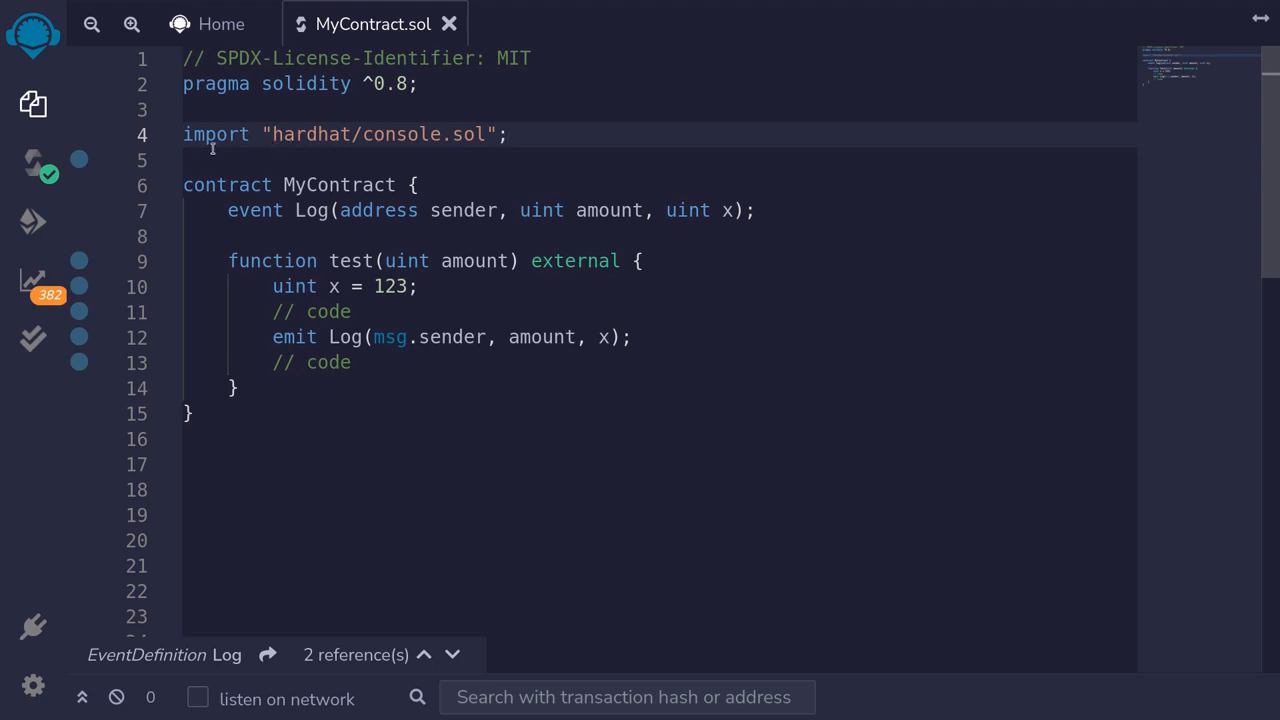
mouse_move(283, 134)
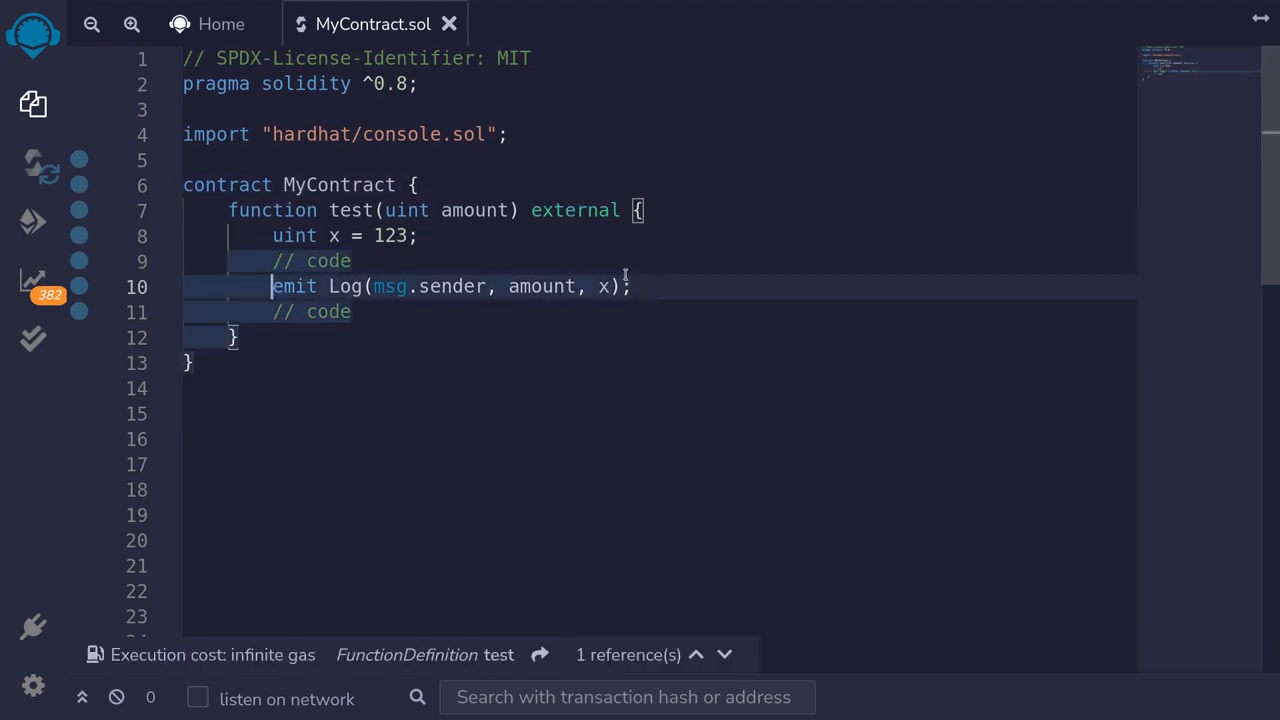
Replace the emit Log statement with console.log(msg.sender, amount, x);.
key(Delete)
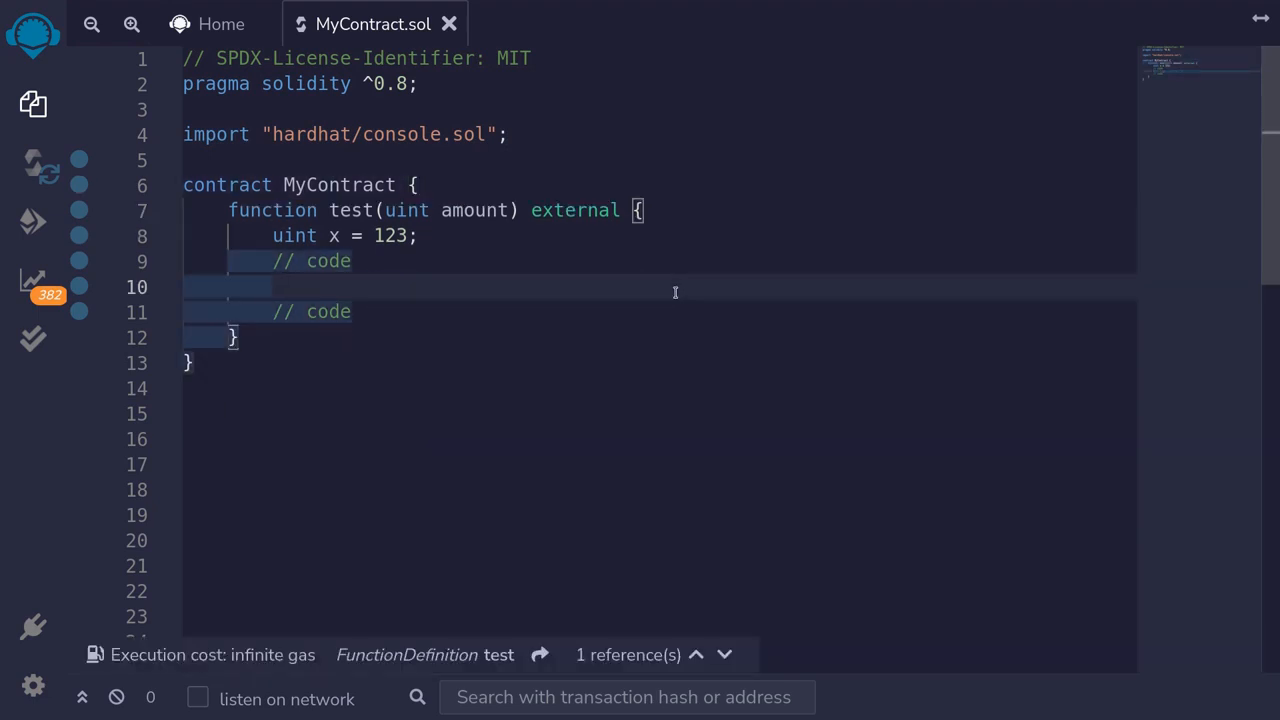
text(console.log()
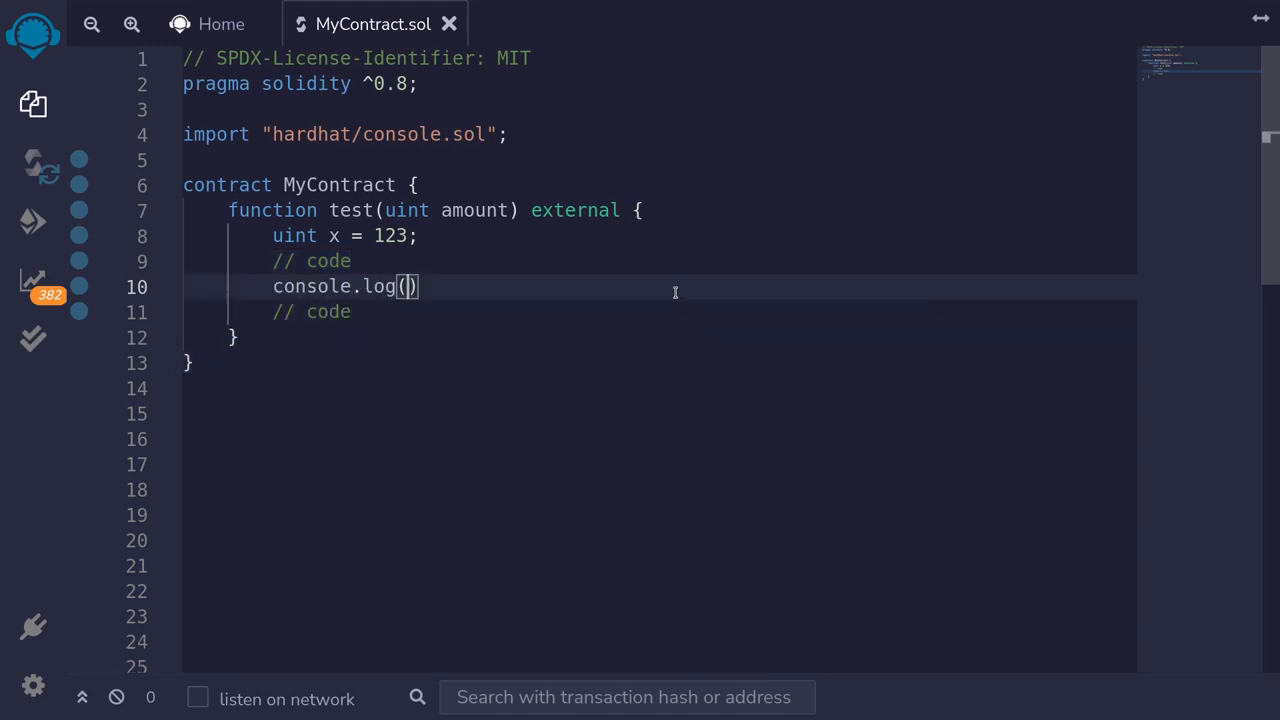
text(msg.)
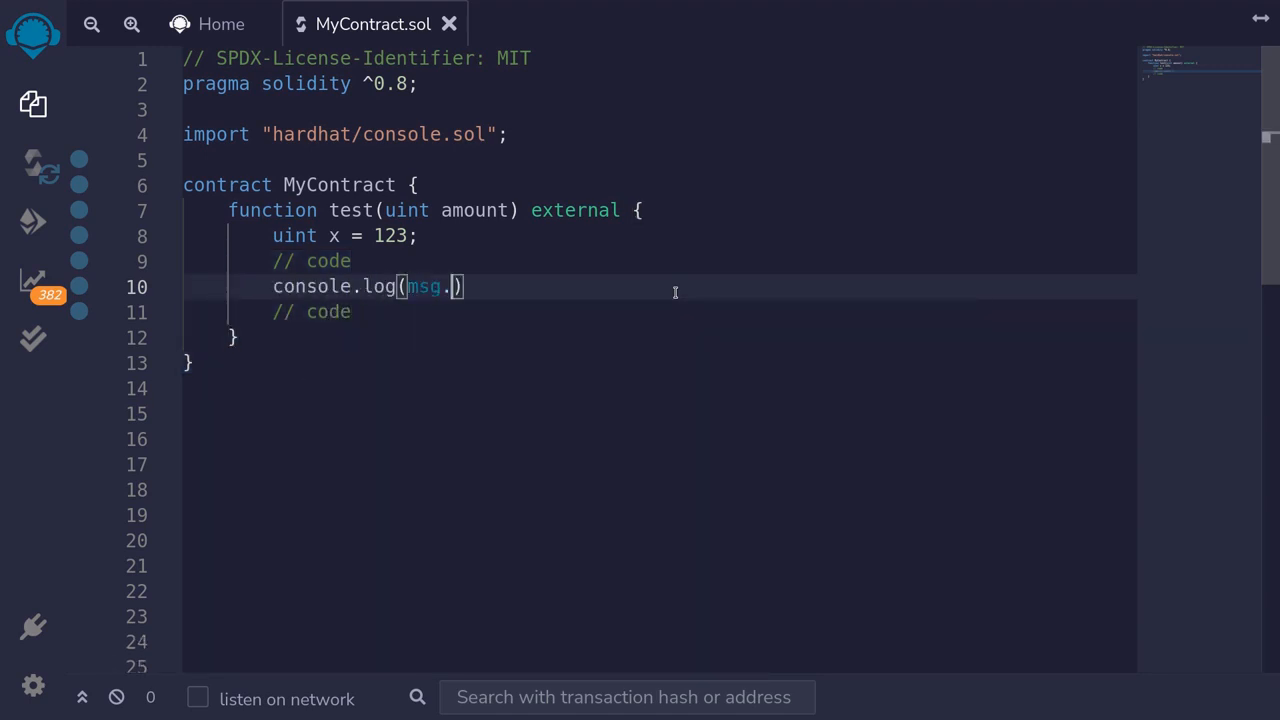
text(sender,)
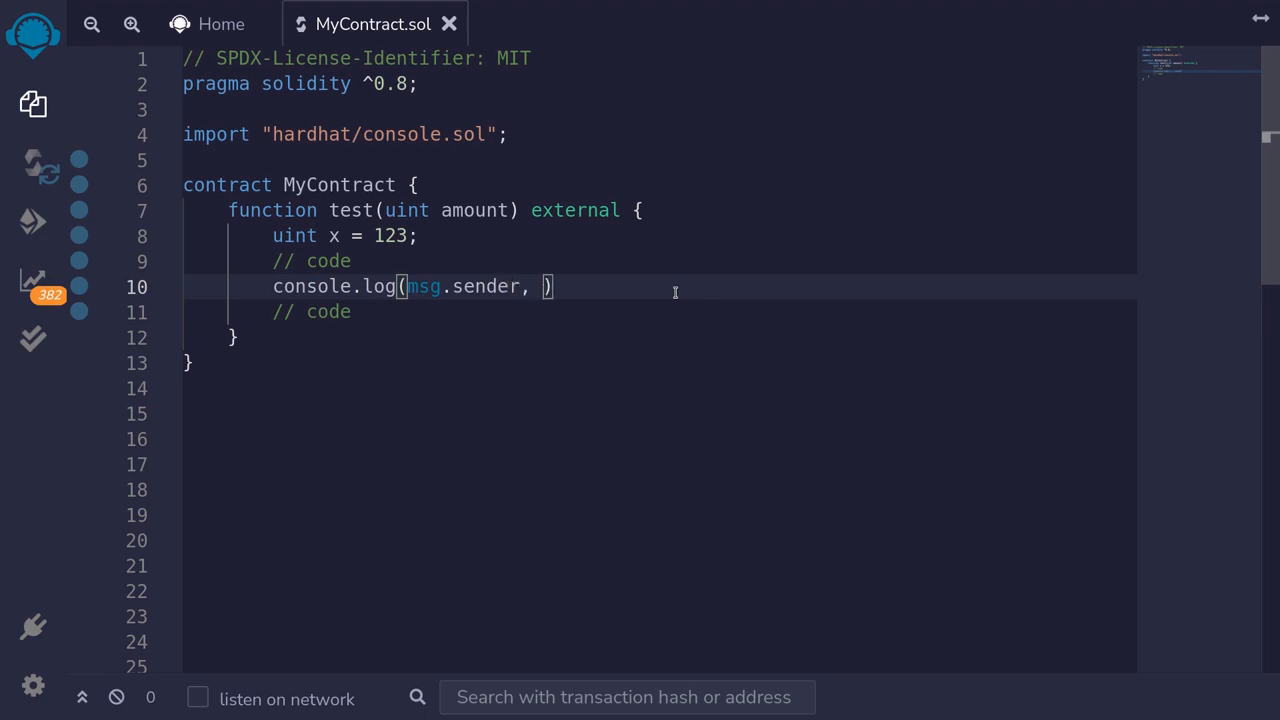
text(amount,)
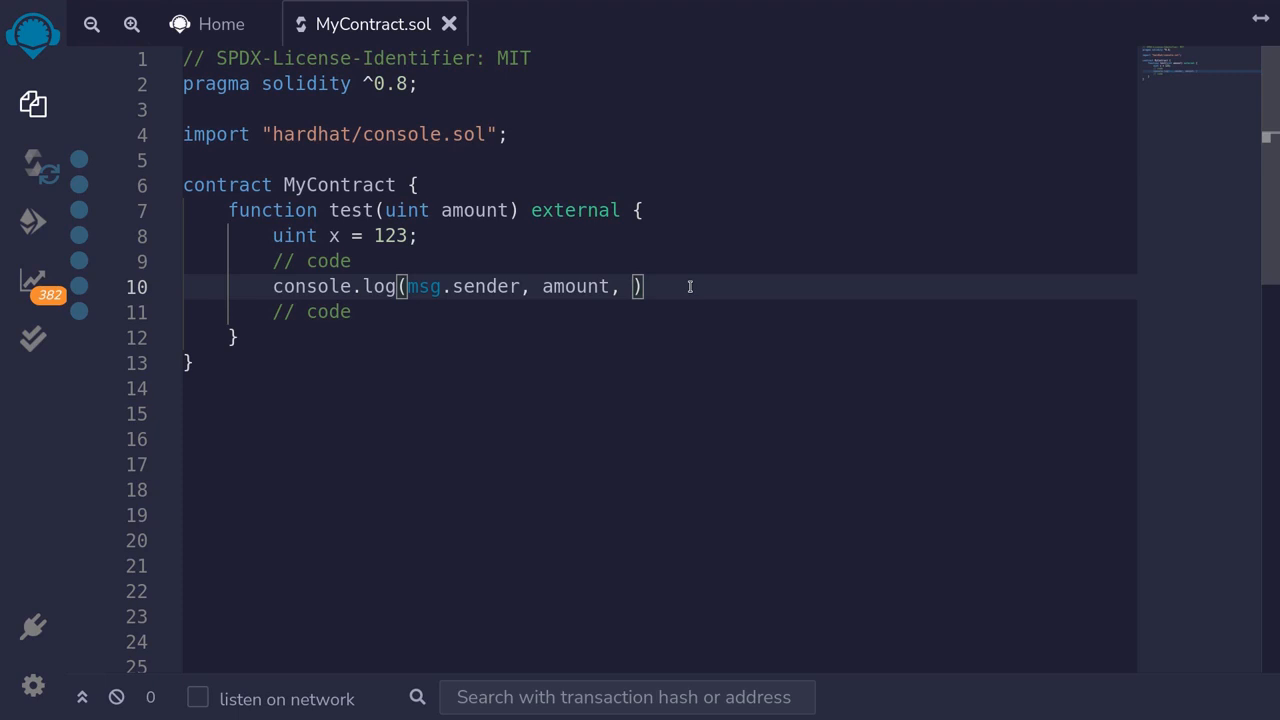
text(x);)
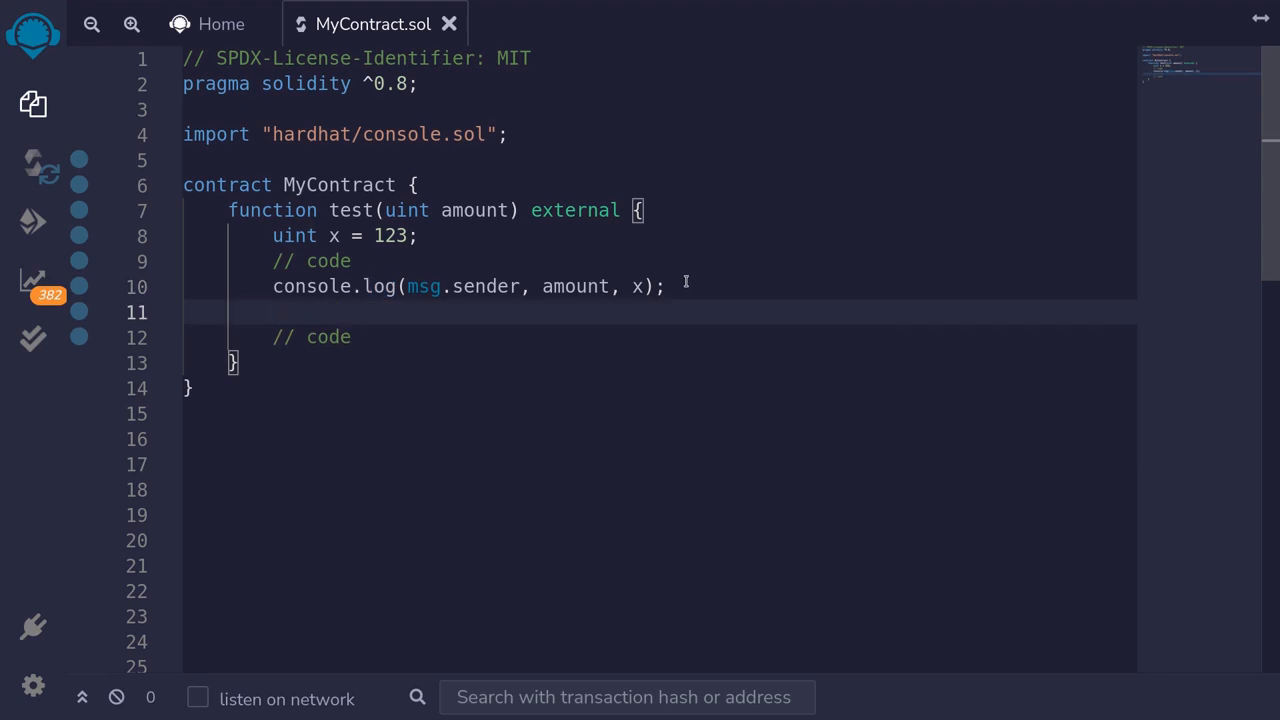
Add console.log(true, "here"); below the first log and select the test function name.
text(conso)
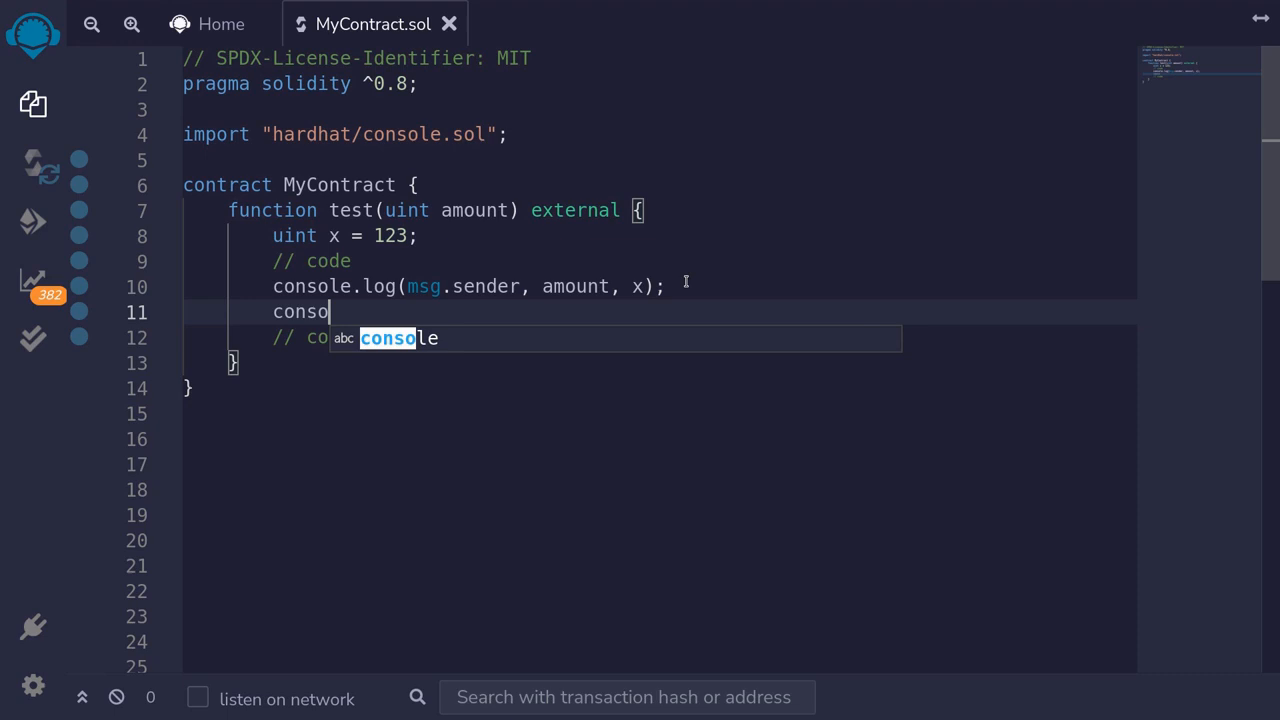
text(.lo)
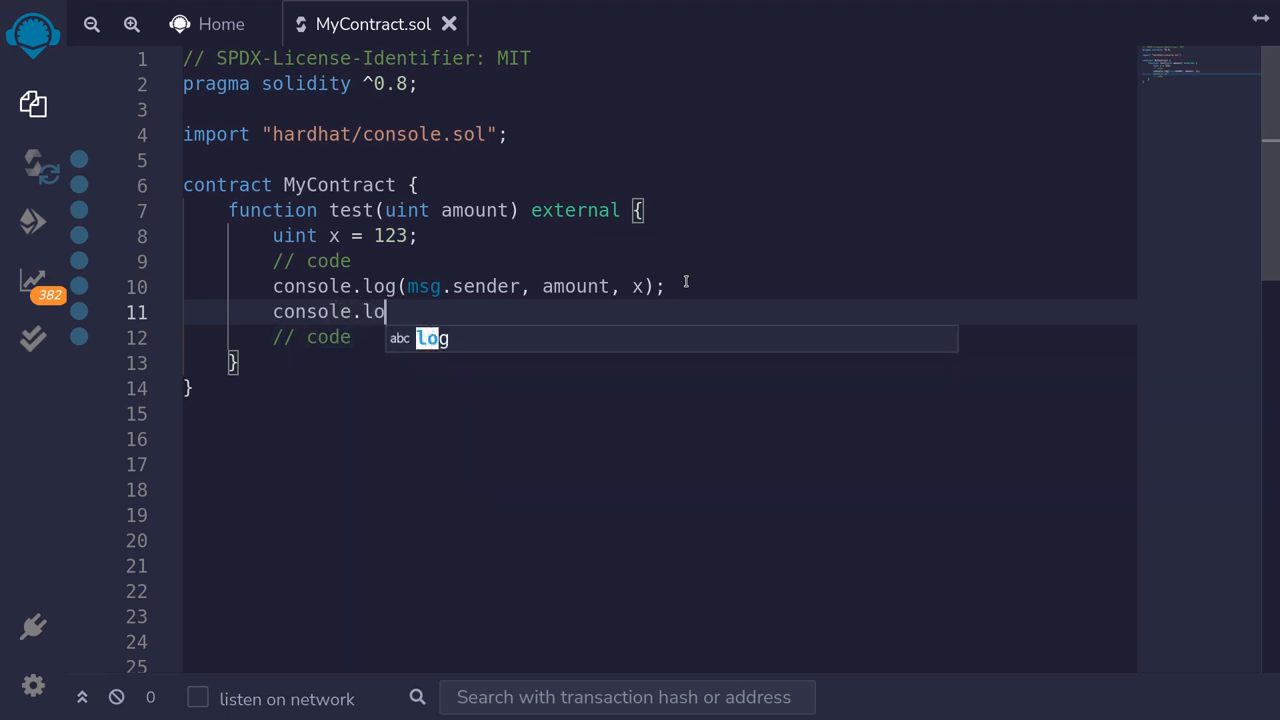
text(g(true, ))
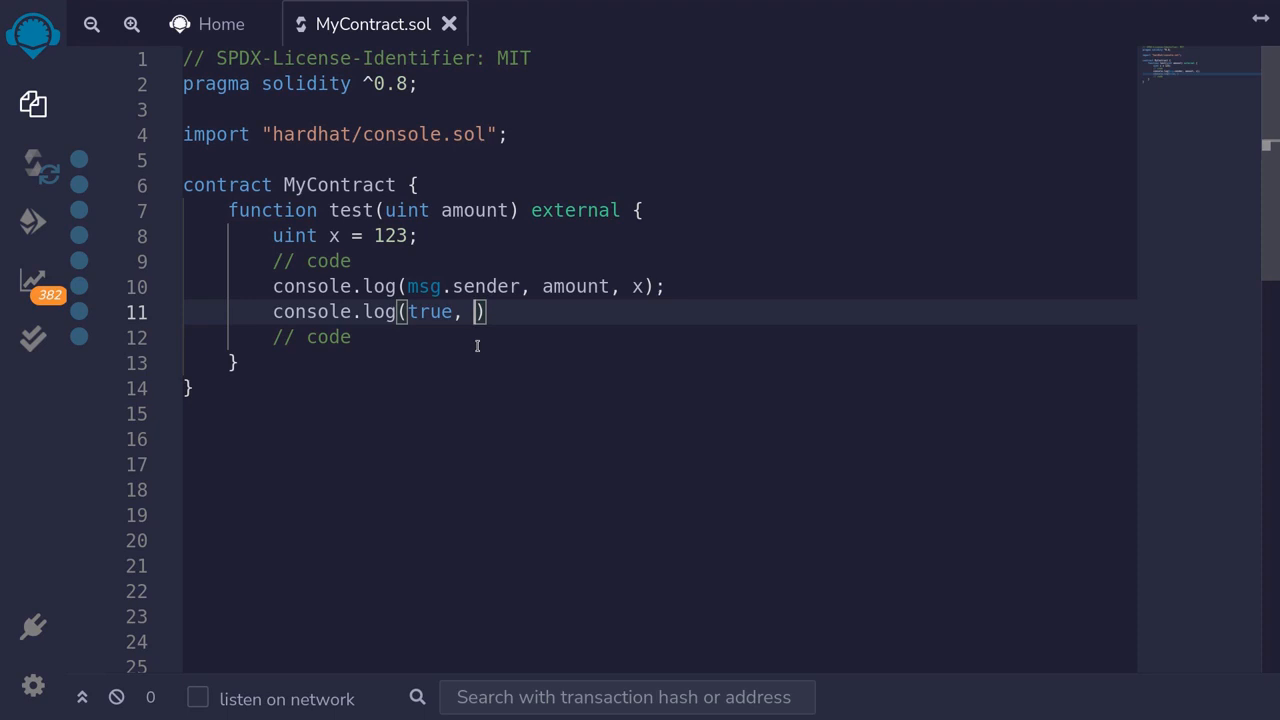
text("here")
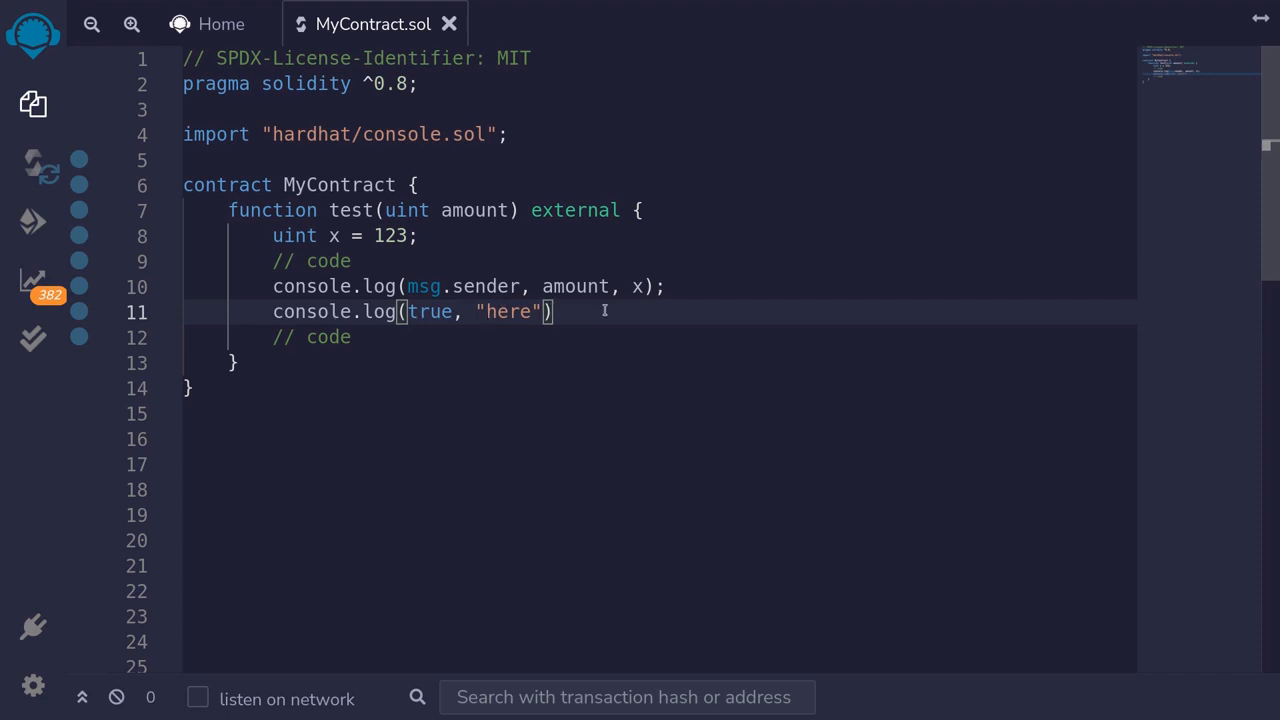
text(;)
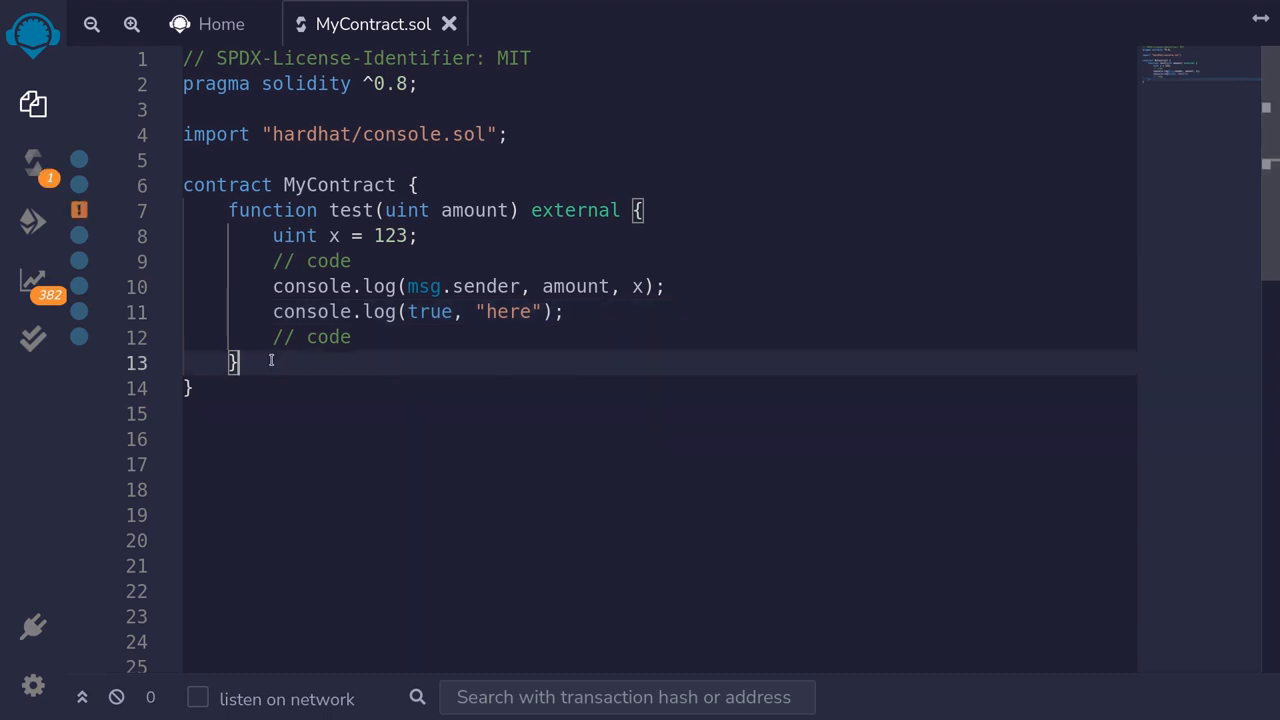
double_click(350, 210)
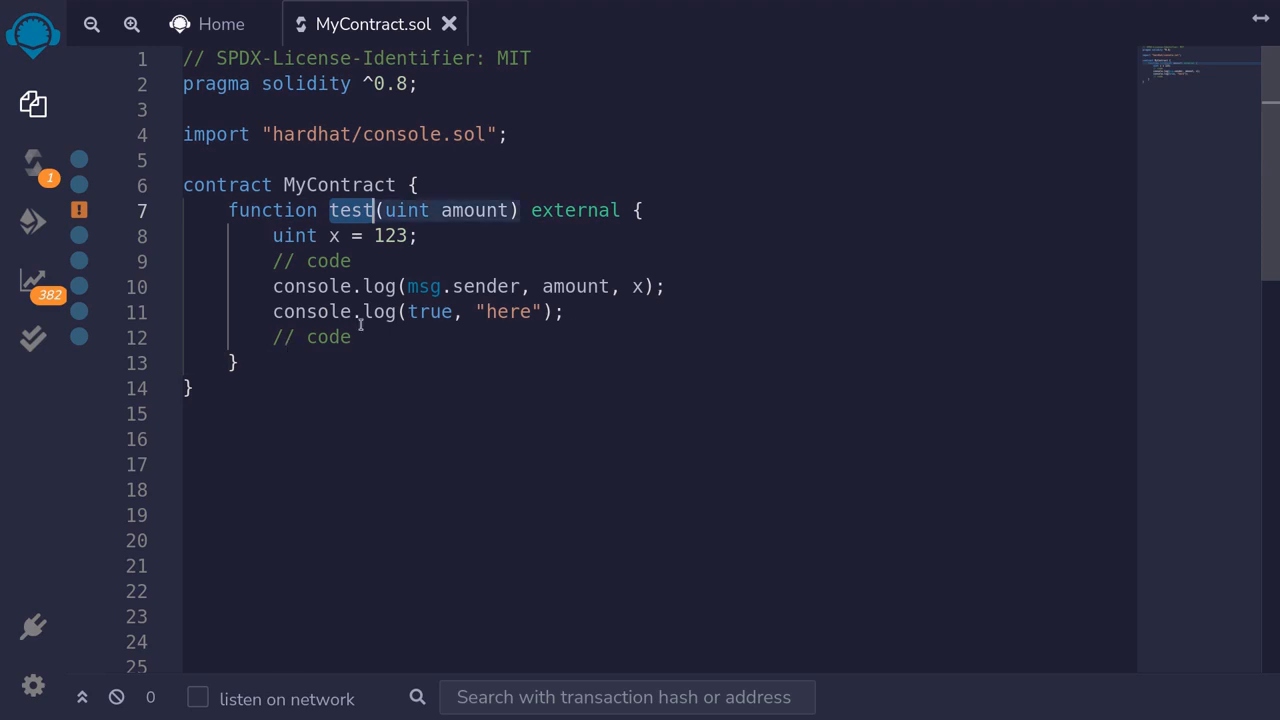
Deploy MyContract from the Deploy & Run Transactions panel and expand it to reach test.
click(33, 221)
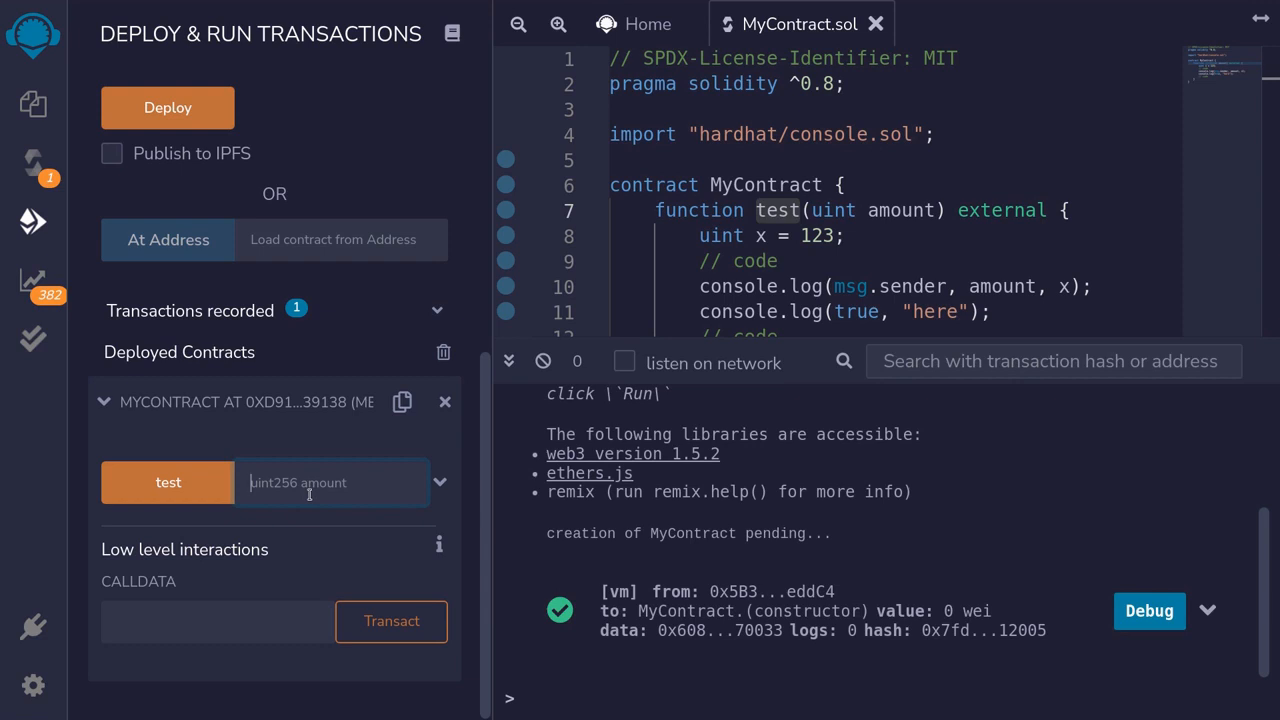
click(168, 482)
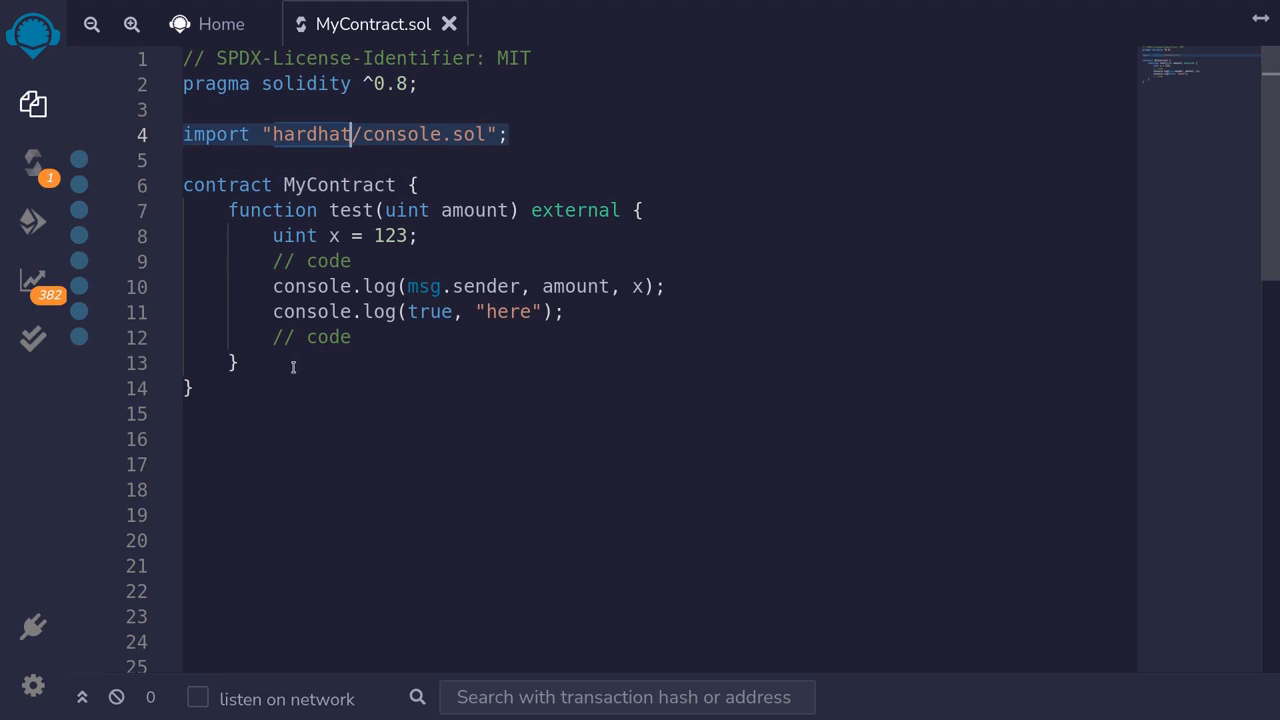
click(565, 311)
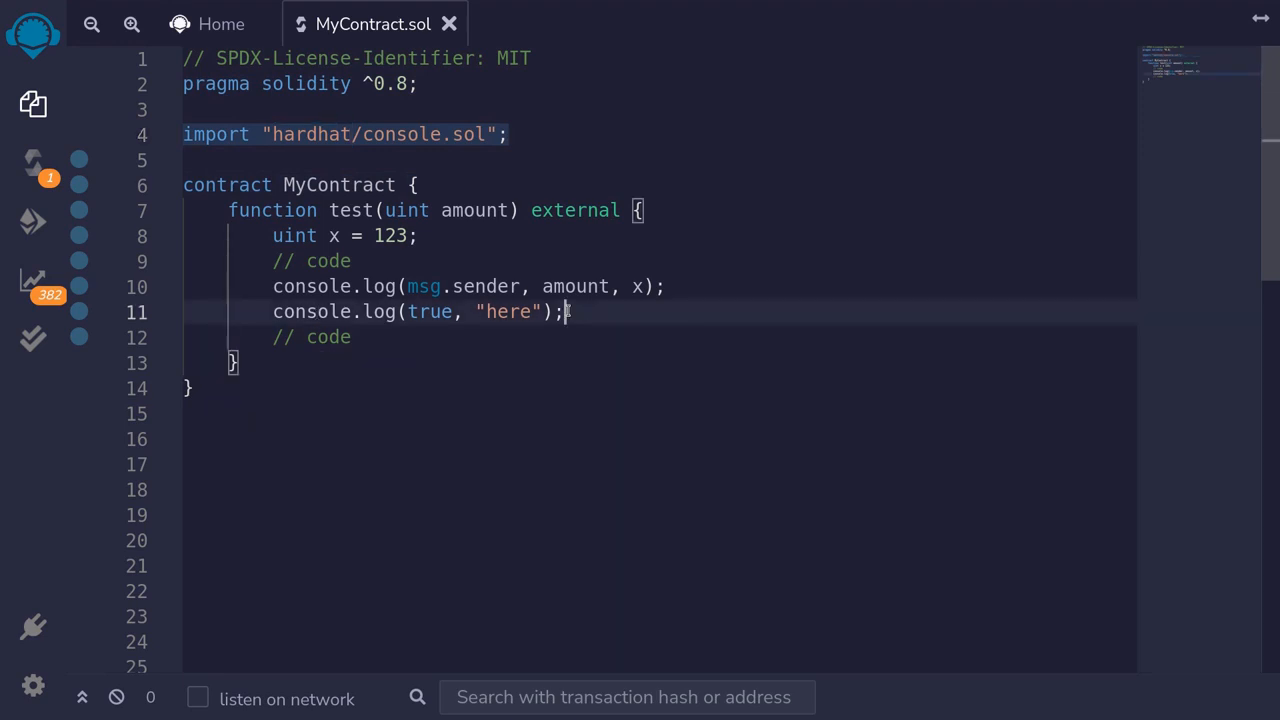